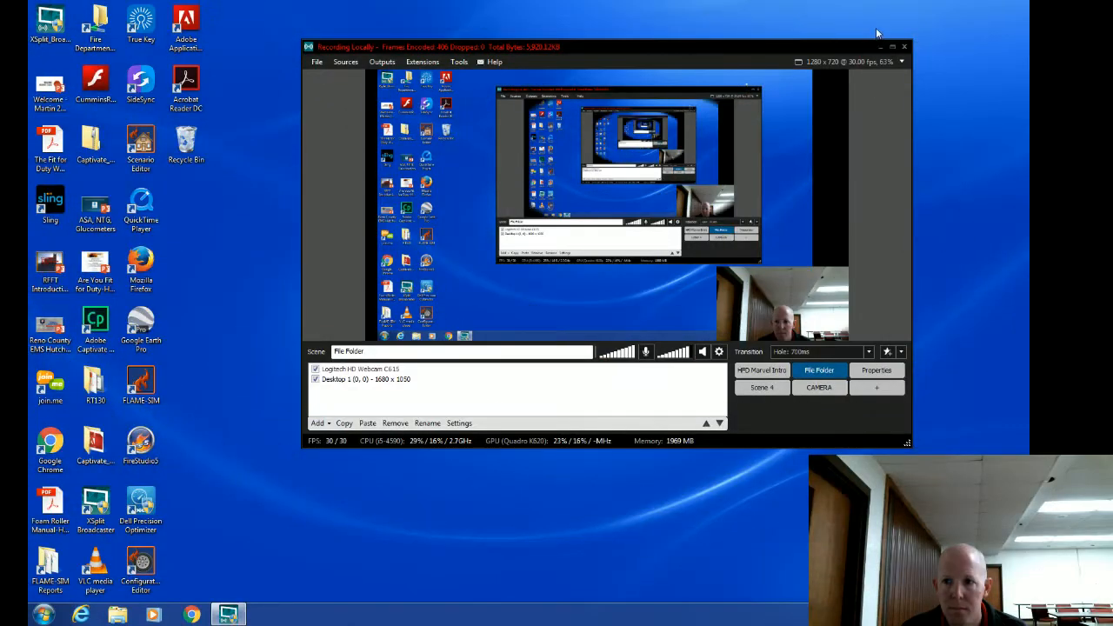
Minimize the OBS recording window so the desktop icons are visible
{"action": "left_click", "coordinate": [891, 45]}
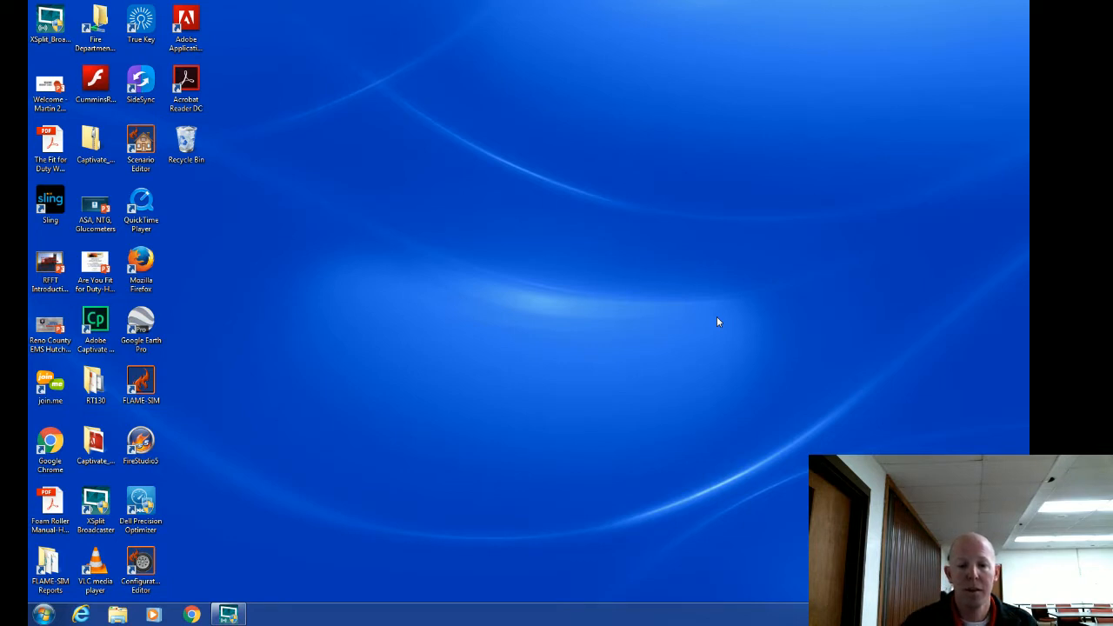
{"action": "mouse_move", "coordinate": [155, 5]}
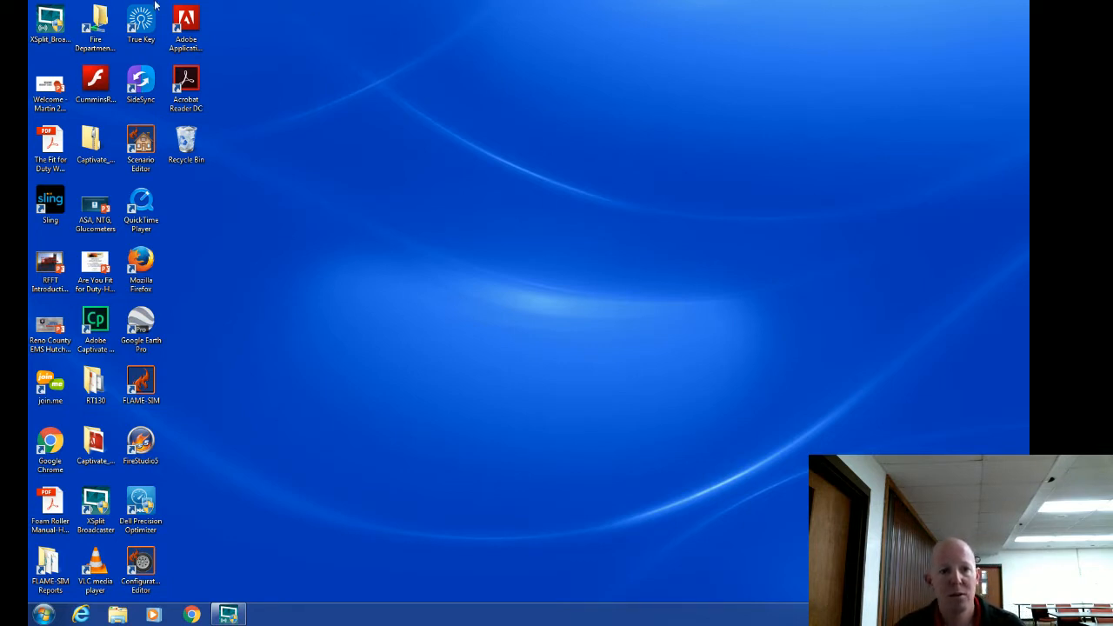
{"action": "left_click", "coordinate": [94, 26]}
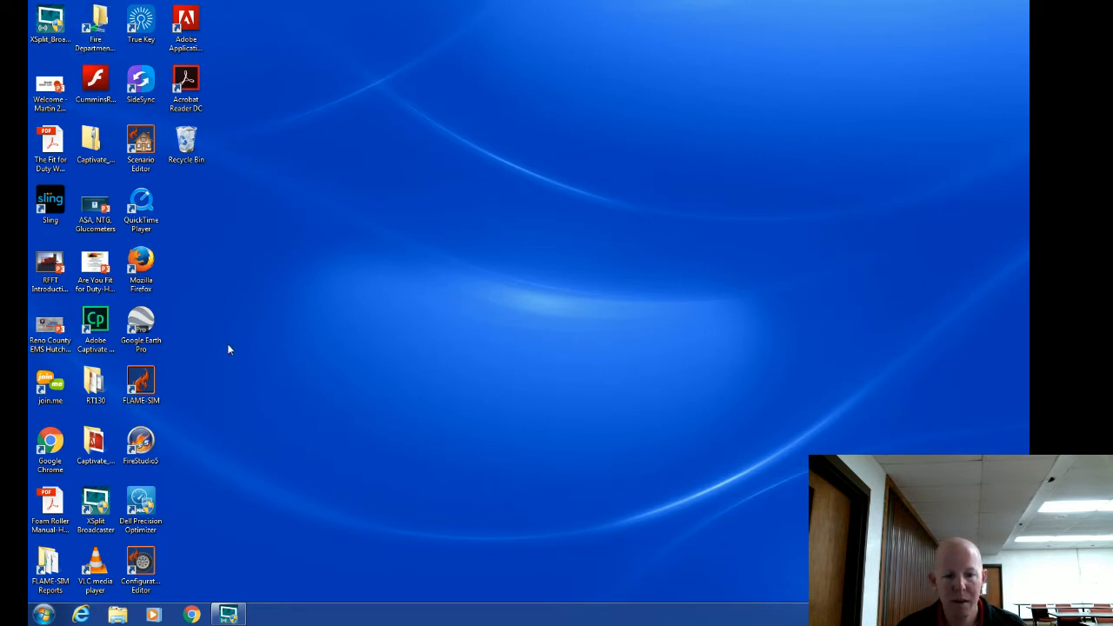
{"action": "mouse_move", "coordinate": [217, 357]}
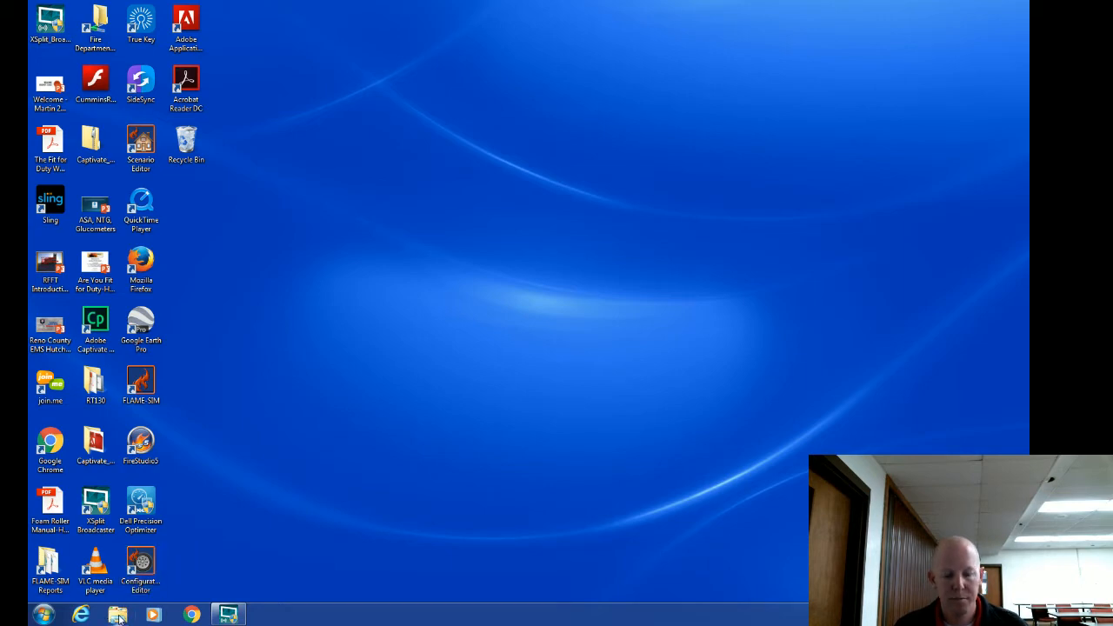
{"action": "left_click", "coordinate": [119, 616]}
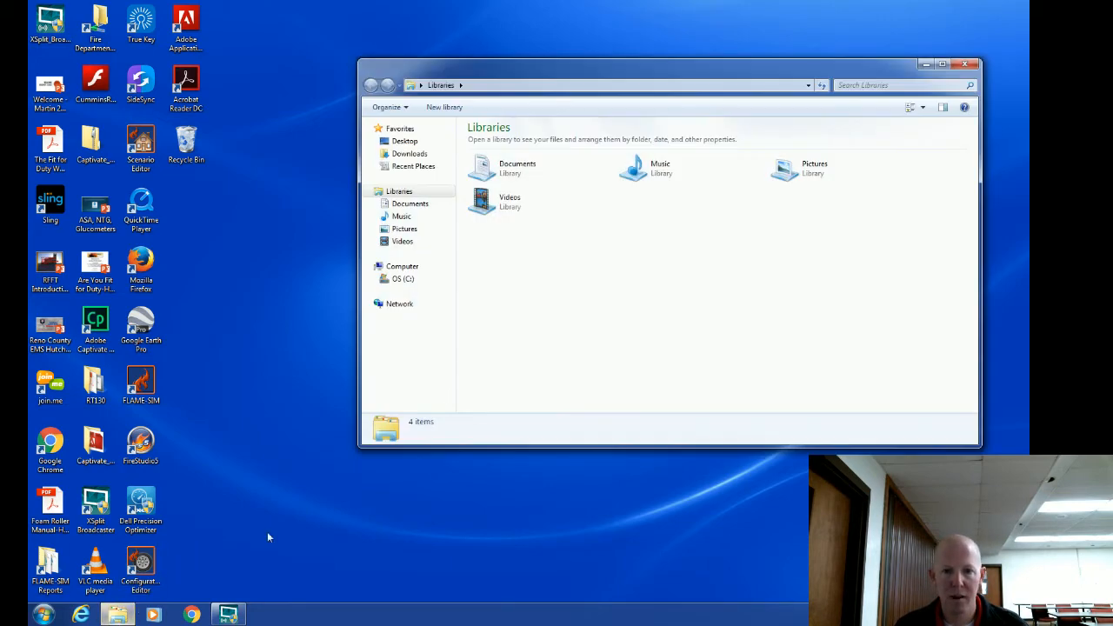
{"action": "mouse_move", "coordinate": [487, 242]}
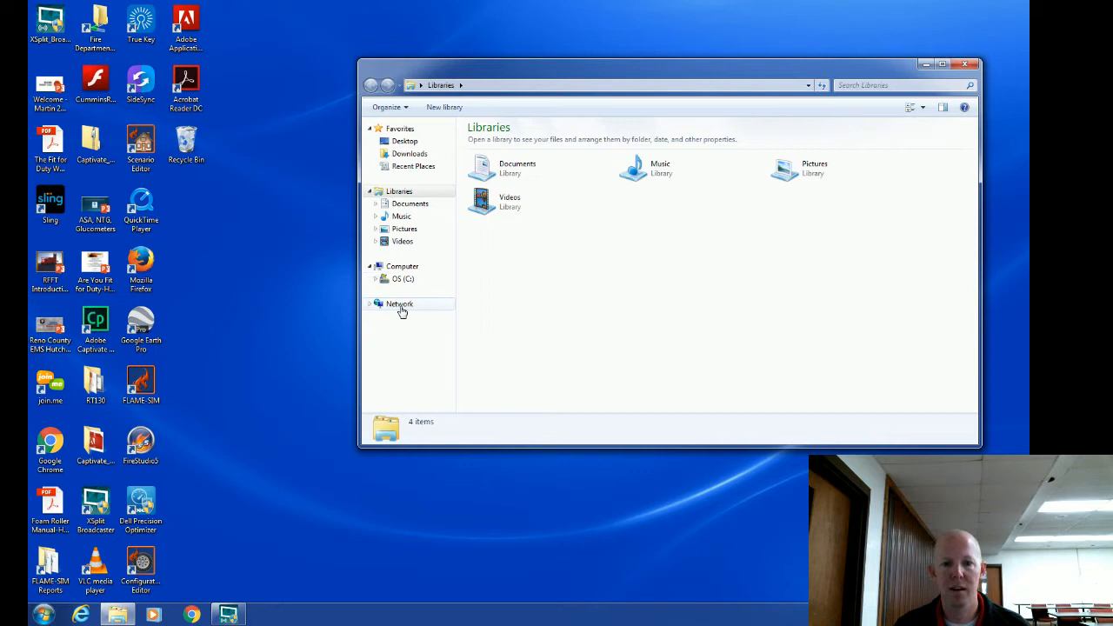
{"action": "mouse_move", "coordinate": [393, 310]}
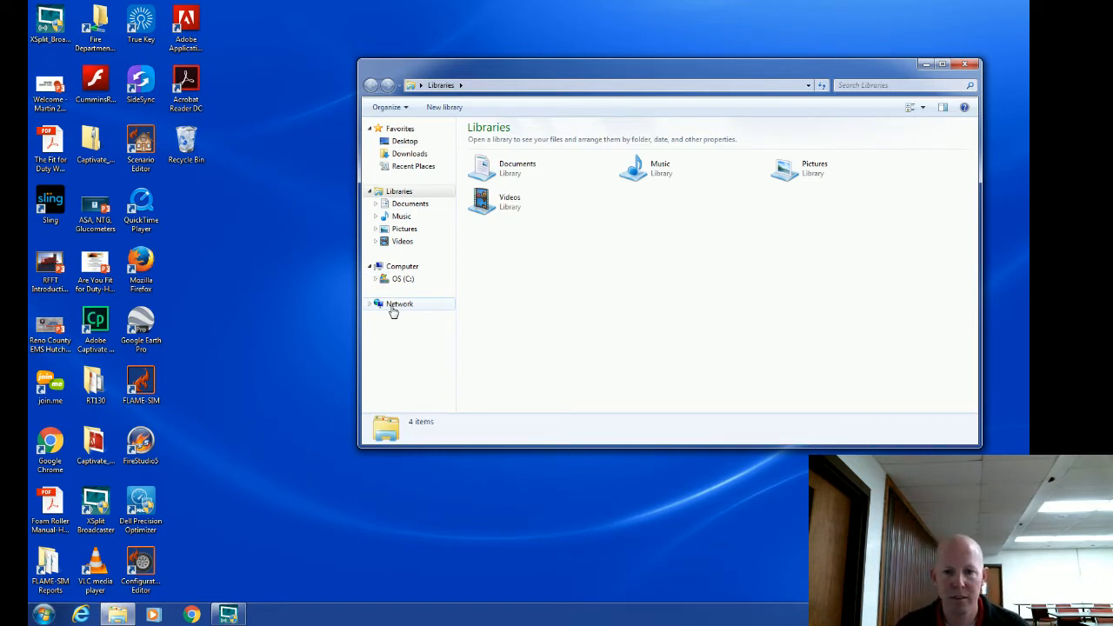
{"action": "mouse_move", "coordinate": [532, 284]}
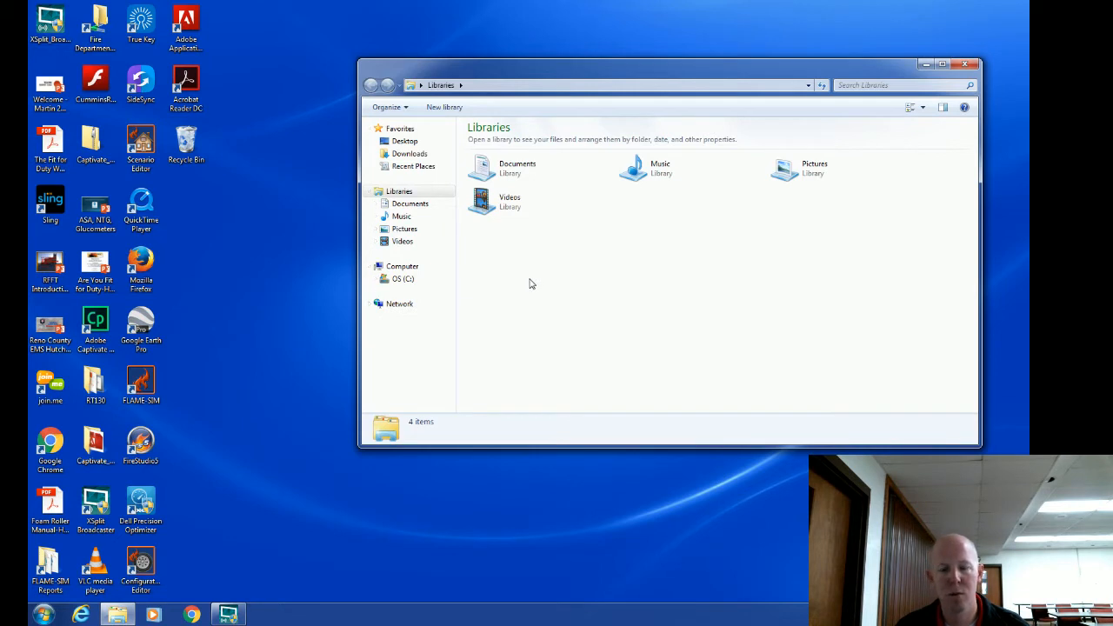
{"action": "mouse_move", "coordinate": [487, 113]}
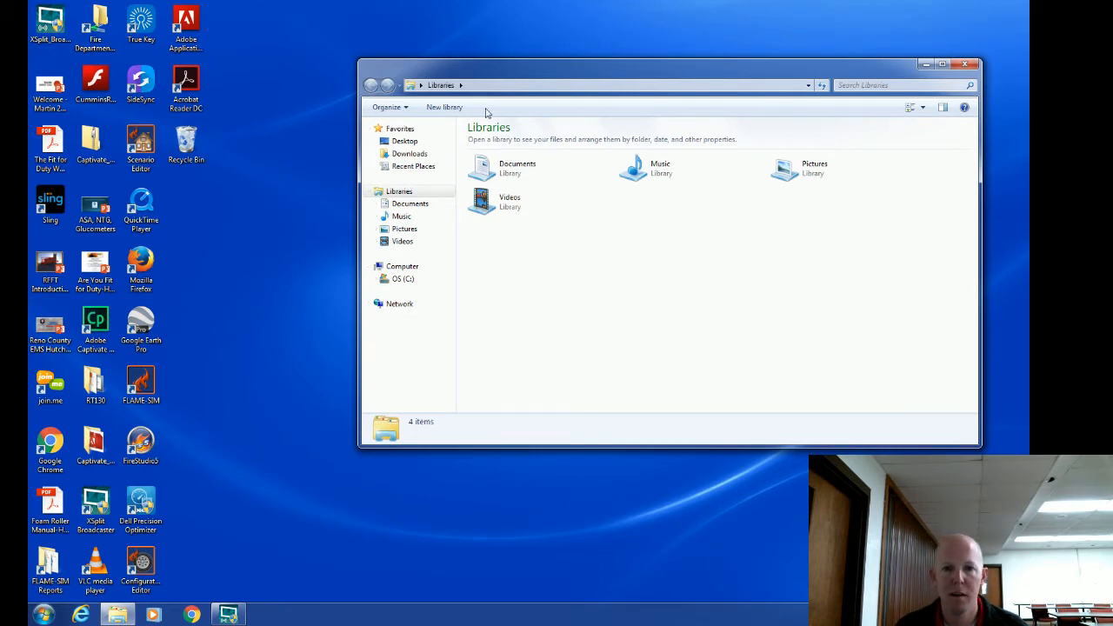
{"action": "mouse_move", "coordinate": [478, 90]}
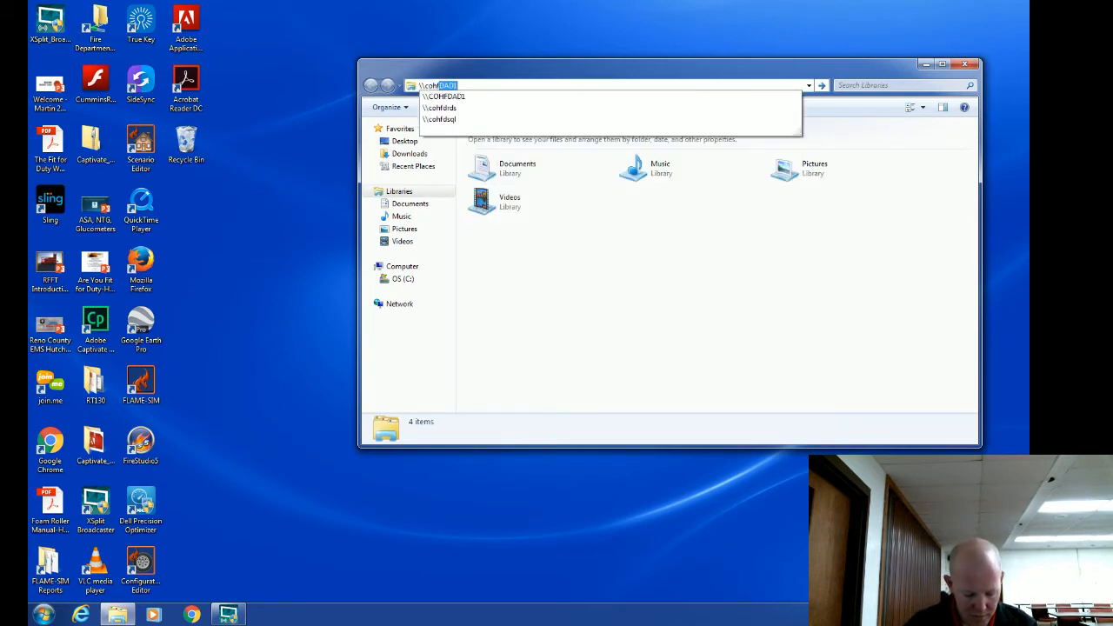
{"action": "left_click", "coordinate": [438, 108]}
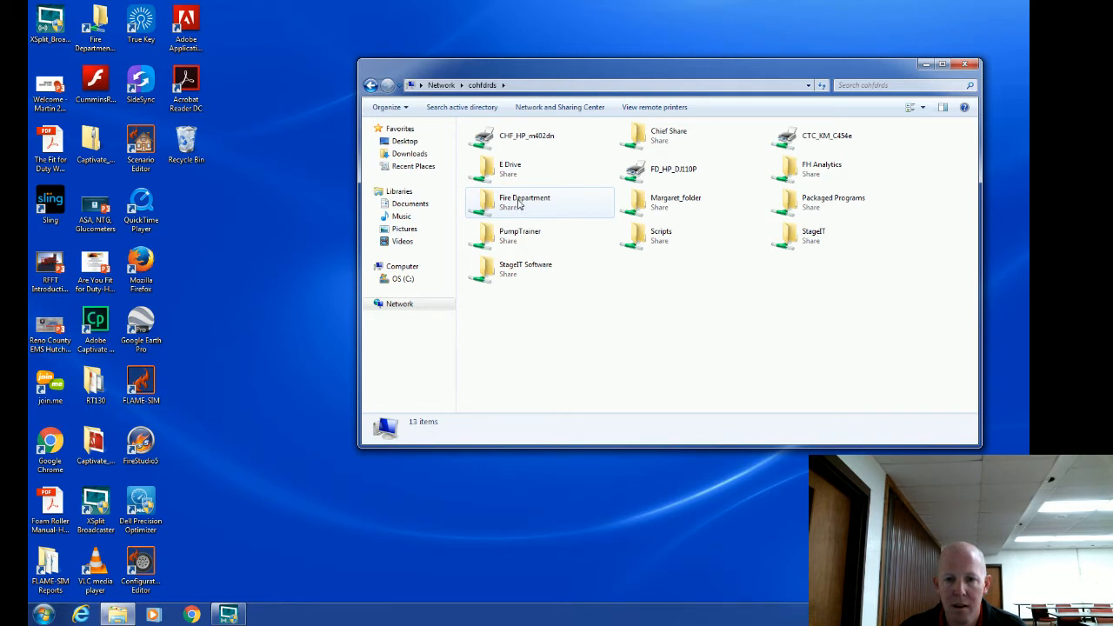
{"action": "left_click", "coordinate": [525, 202]}
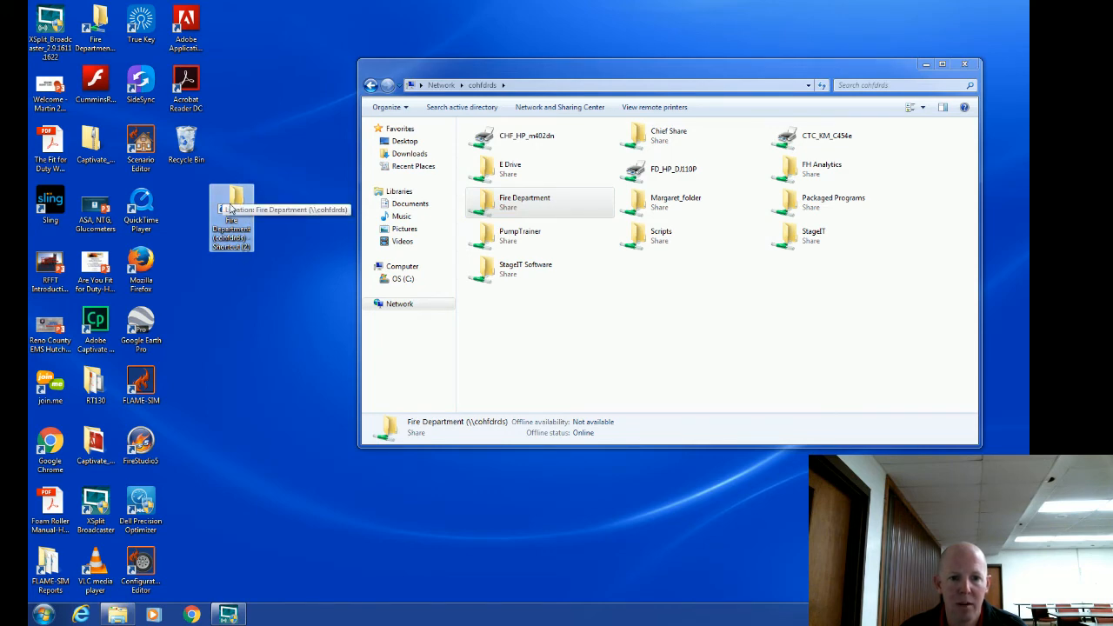
{"action": "left_click", "coordinate": [964, 62]}
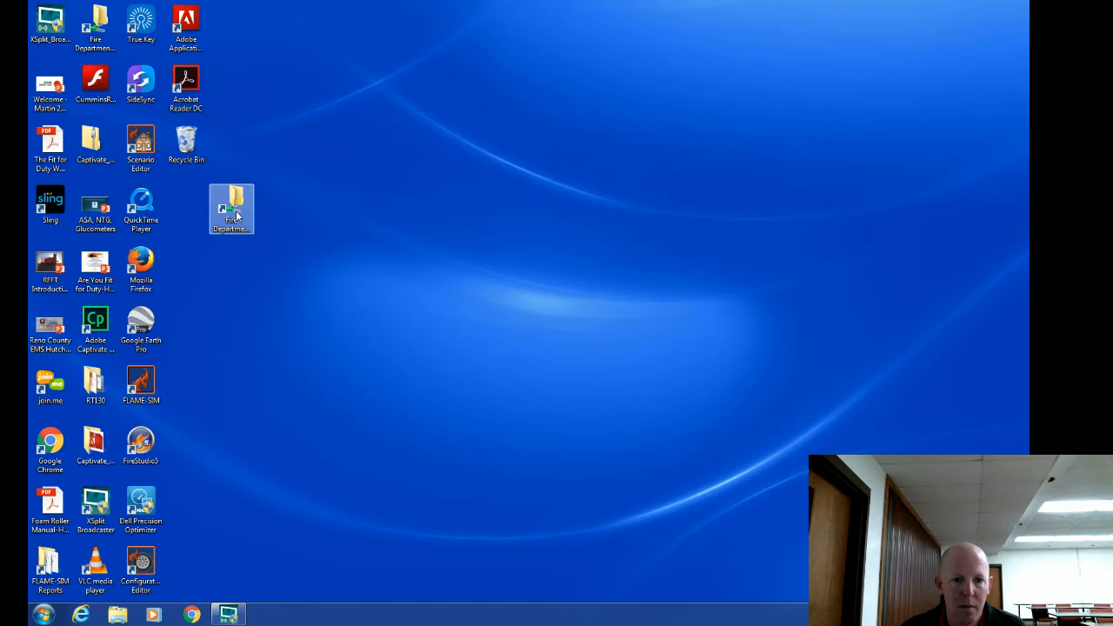
{"action": "double_click", "coordinate": [232, 206]}
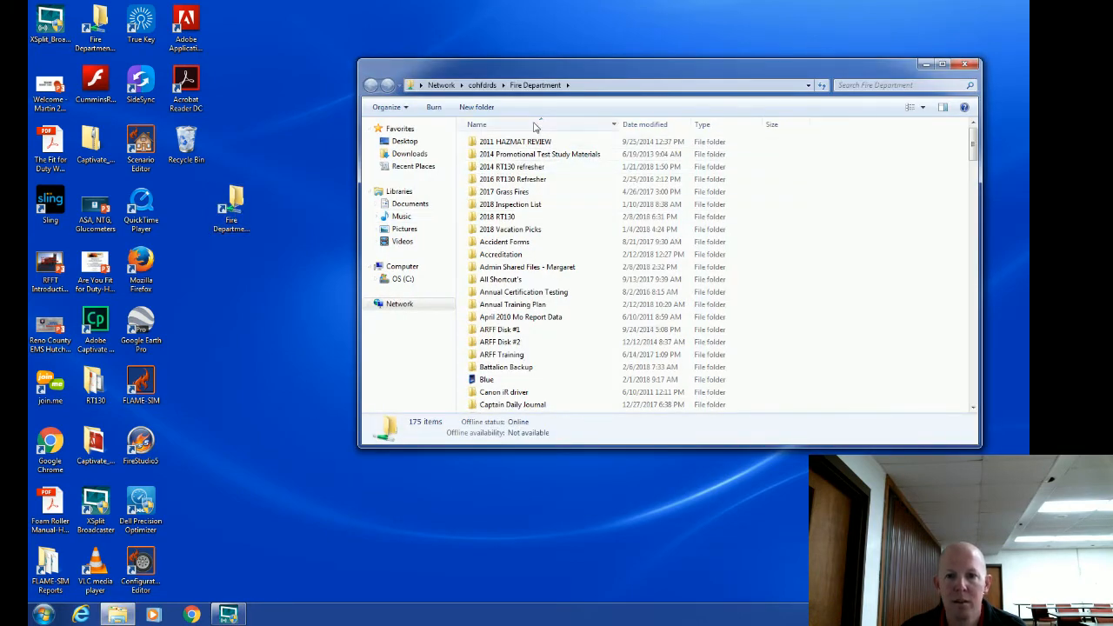
{"action": "mouse_move", "coordinate": [539, 153]}
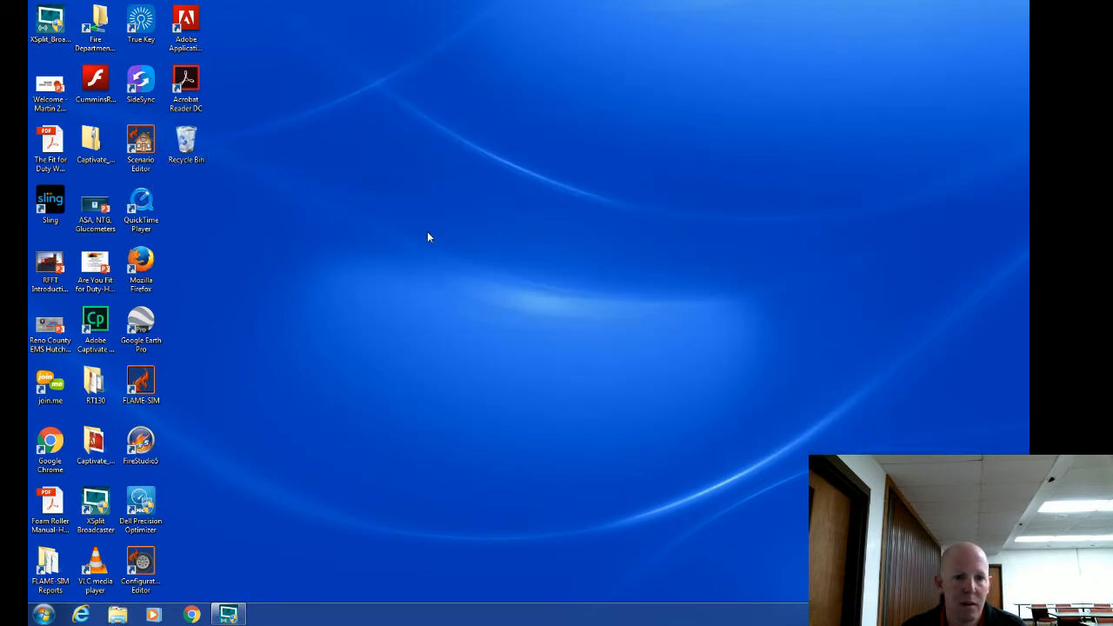
{"action": "mouse_move", "coordinate": [219, 230]}
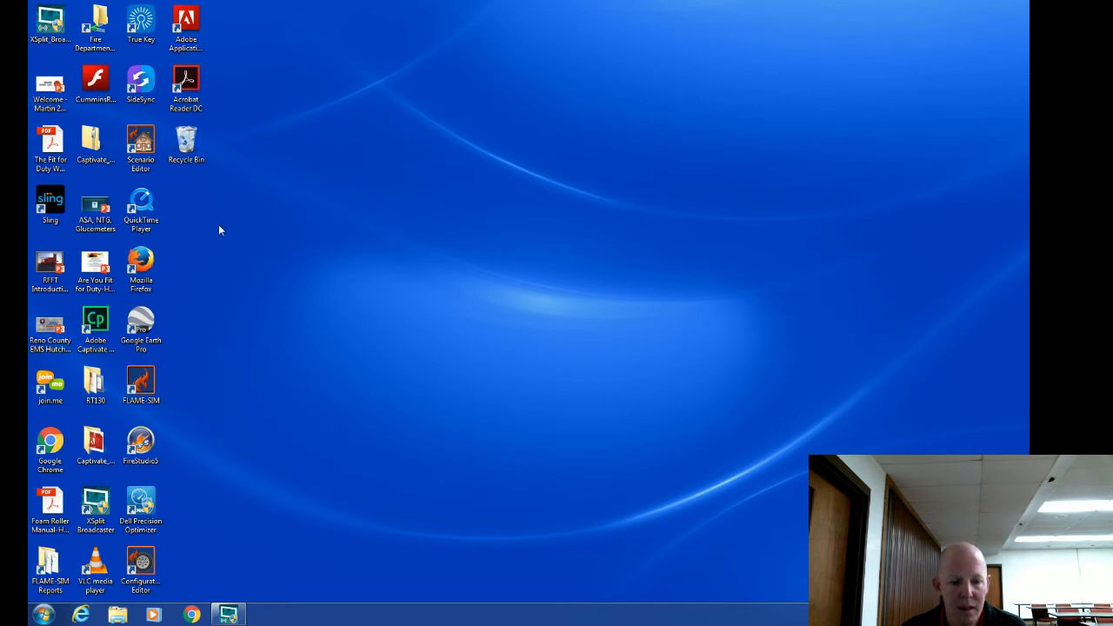
Drag the FH remote desktop file from the Packaged Programs share onto the desktop as a shortcut
{"action": "left_click", "coordinate": [117, 616]}
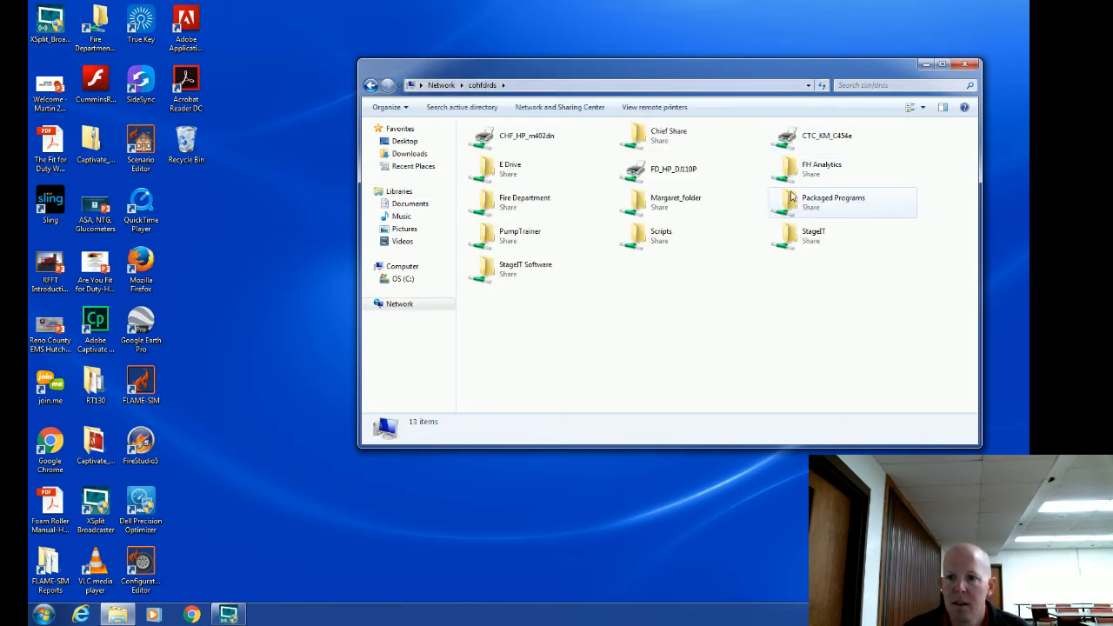
{"action": "mouse_move", "coordinate": [790, 205]}
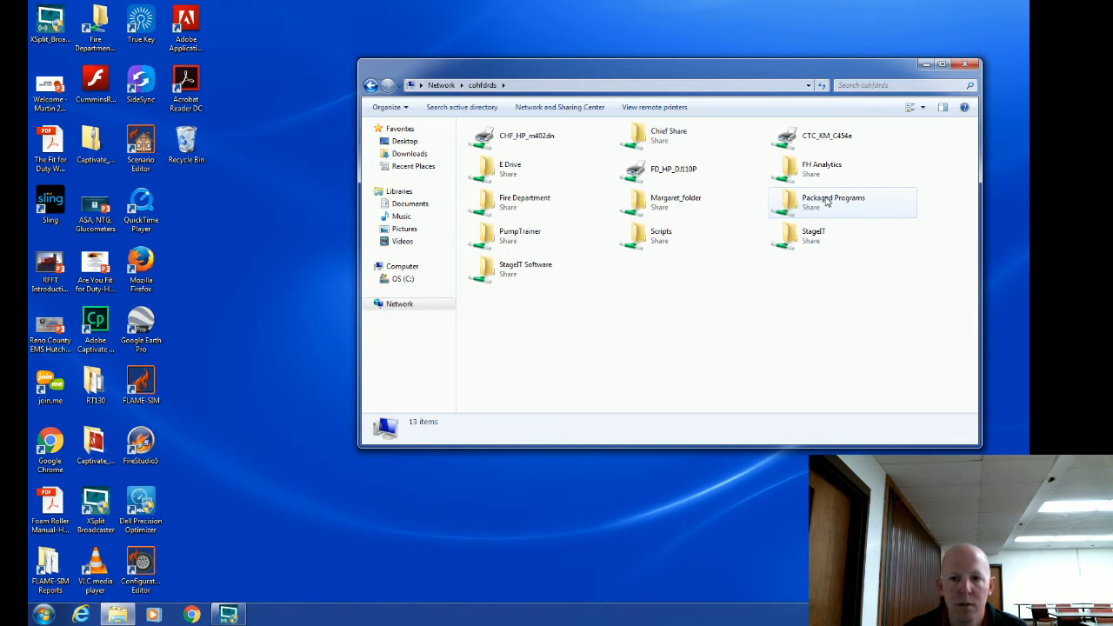
{"action": "double_click", "coordinate": [831, 198]}
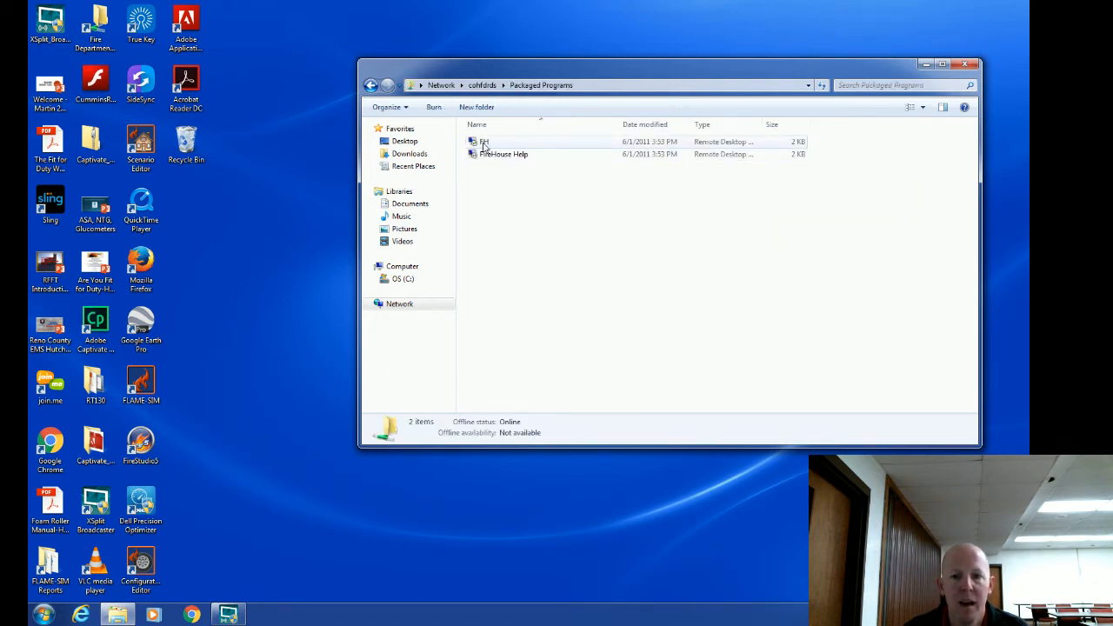
{"action": "mouse_move", "coordinate": [487, 143]}
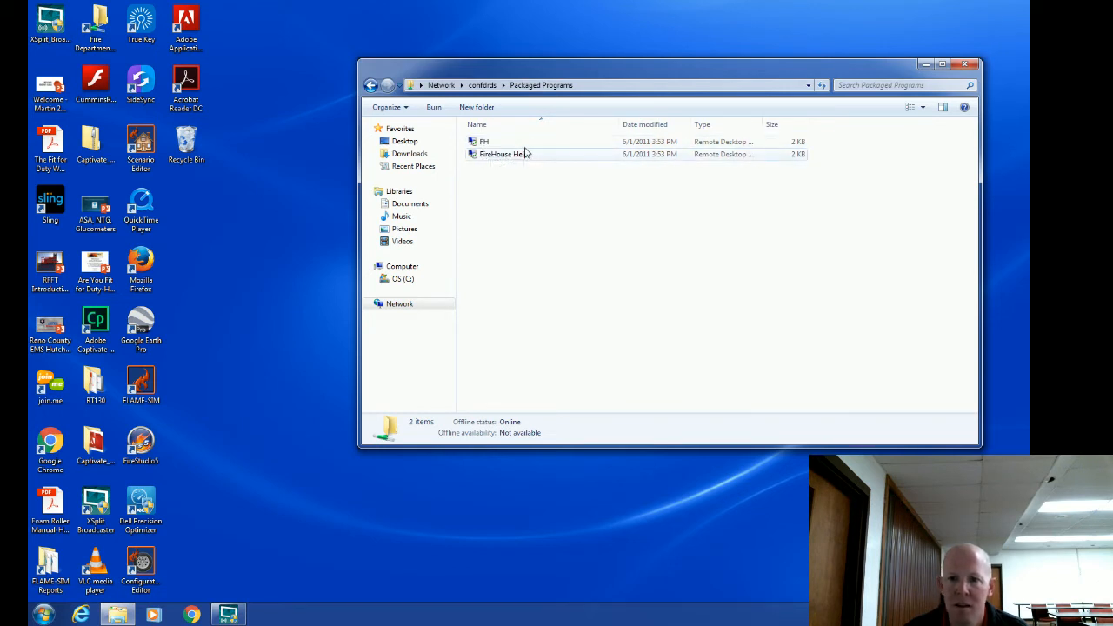
{"action": "mouse_move", "coordinate": [490, 142]}
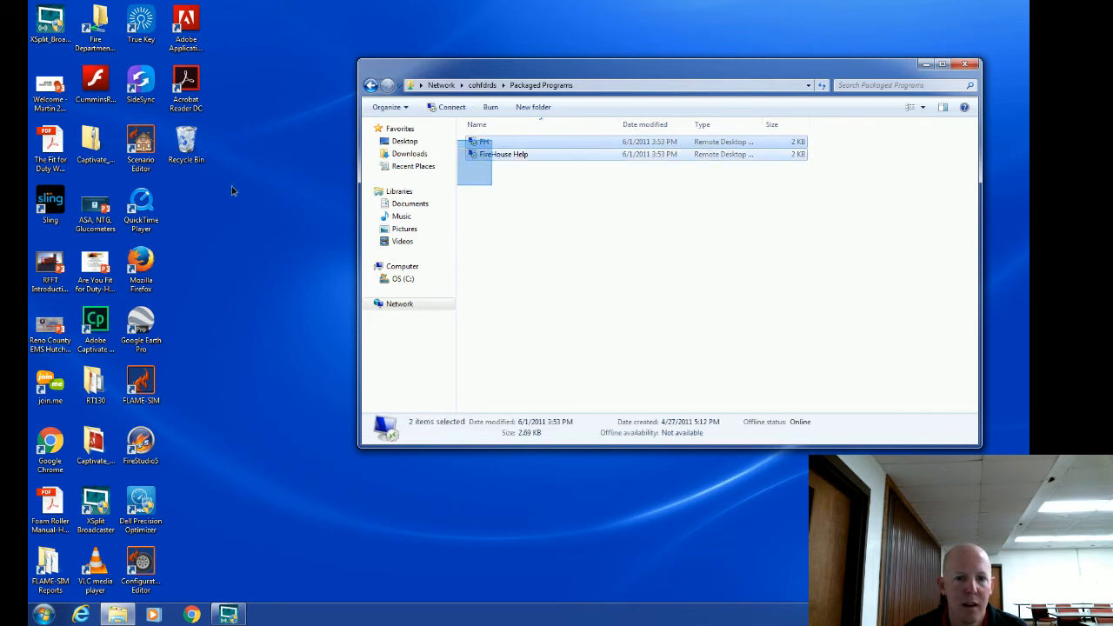
{"action": "left_click", "coordinate": [483, 141]}
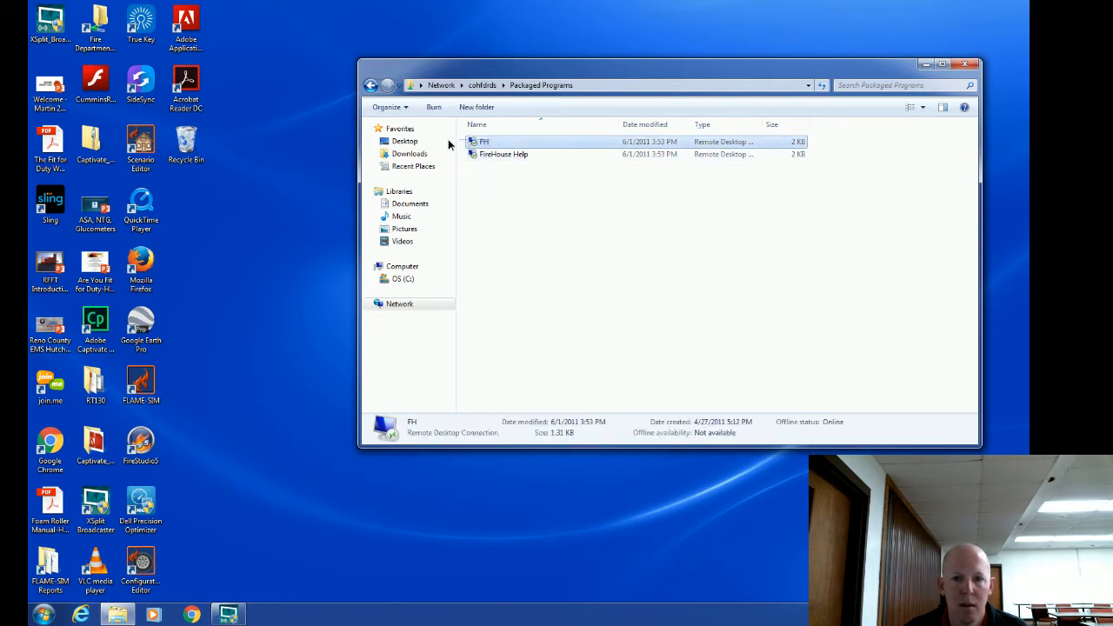
{"action": "left_click_drag", "start_coordinate": [484, 143], "coordinate": [247, 182]}
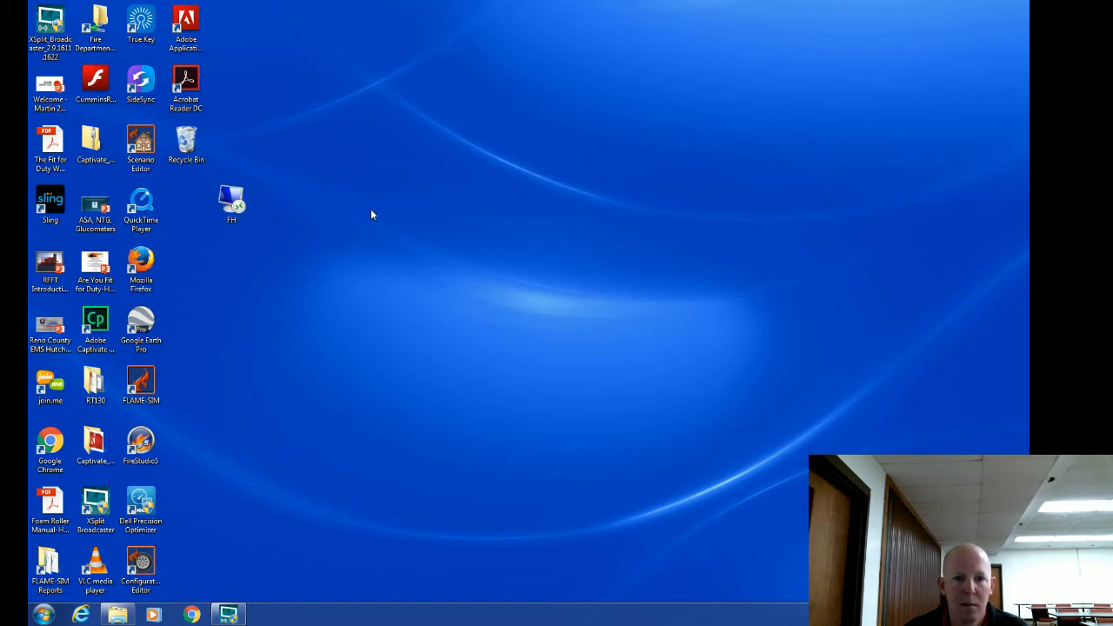
Launch the FH shortcut twice, cancelling the unknown publisher warning and then the credentials prompt
{"action": "double_click", "coordinate": [232, 200]}
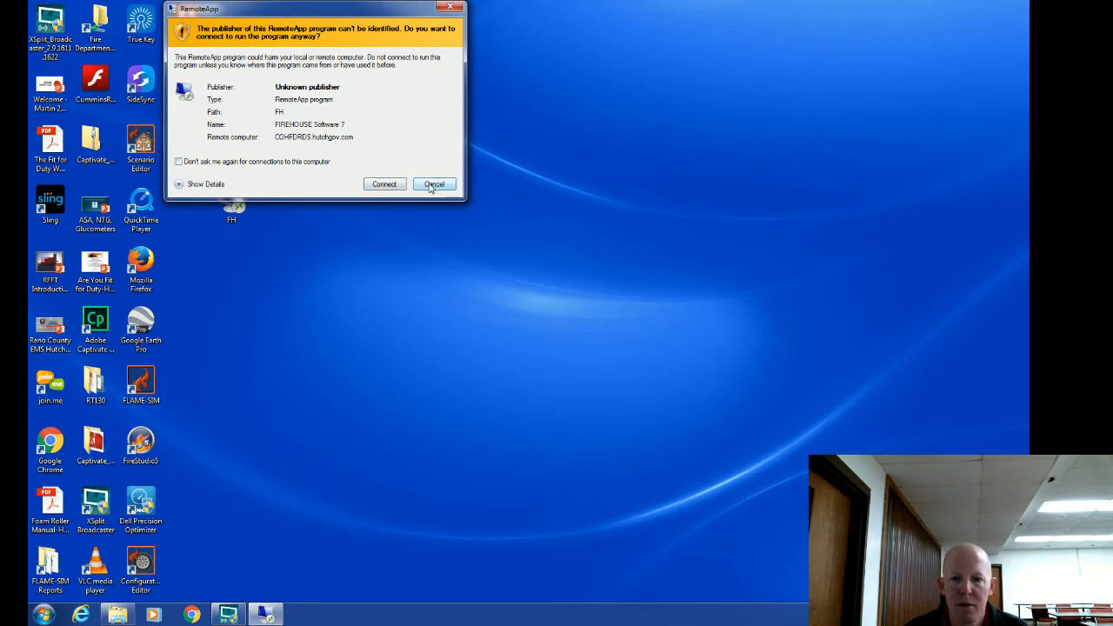
{"action": "left_click", "coordinate": [435, 184]}
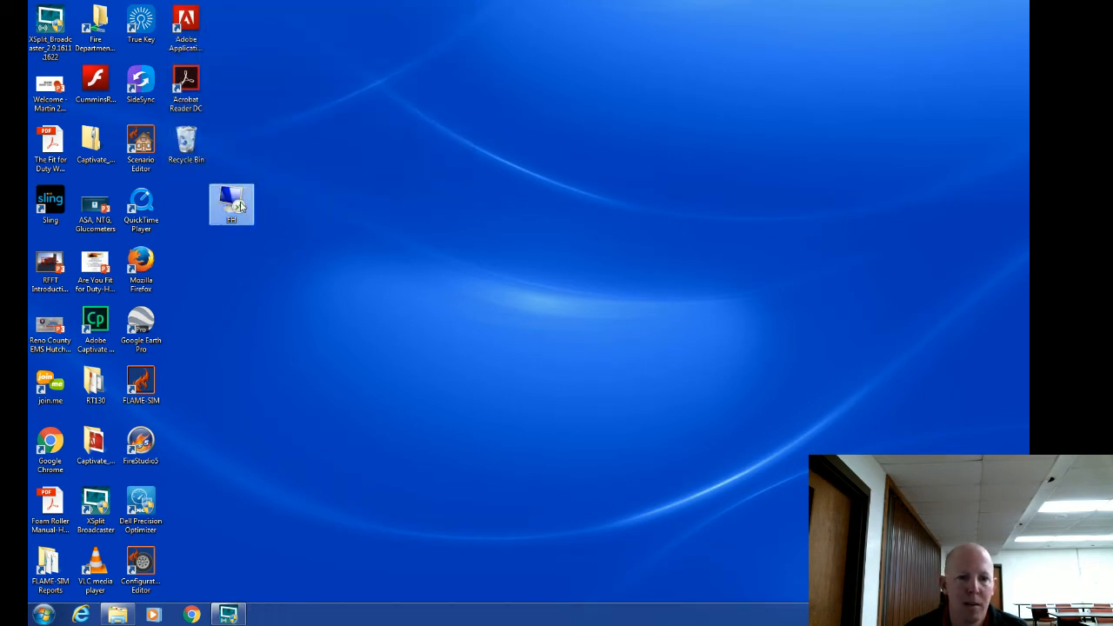
{"action": "double_click", "coordinate": [232, 205]}
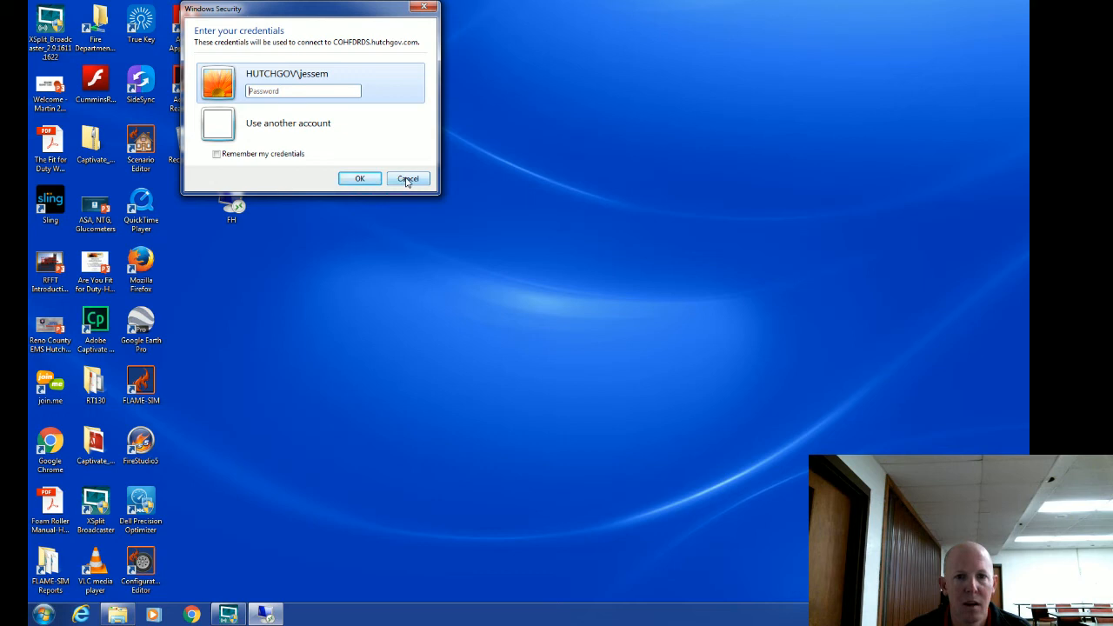
{"action": "left_click", "coordinate": [407, 177]}
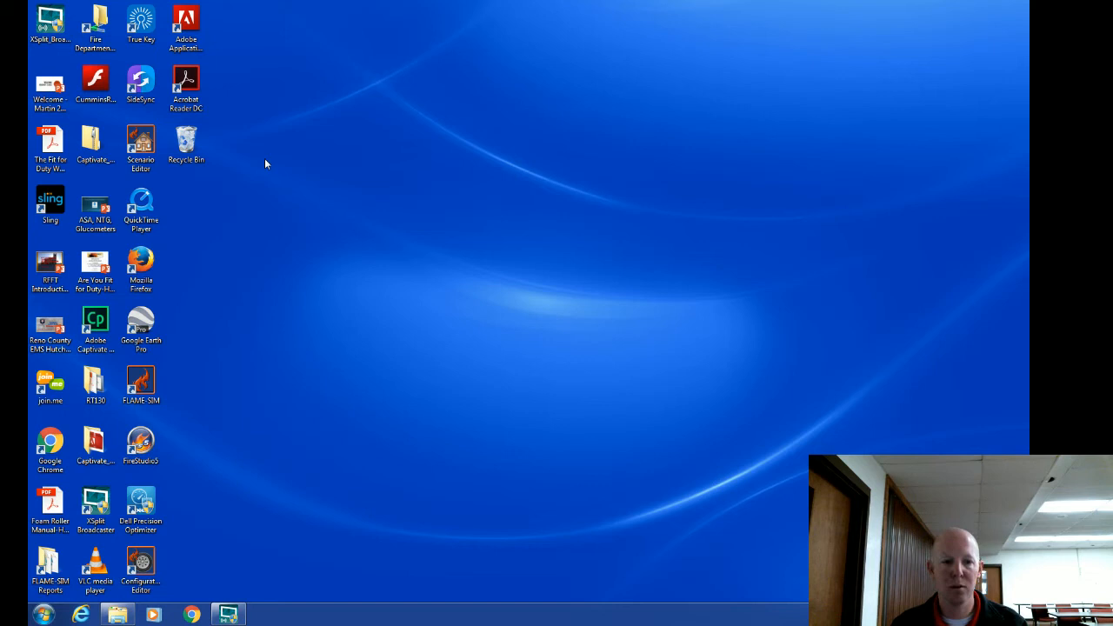
{"action": "mouse_move", "coordinate": [277, 214]}
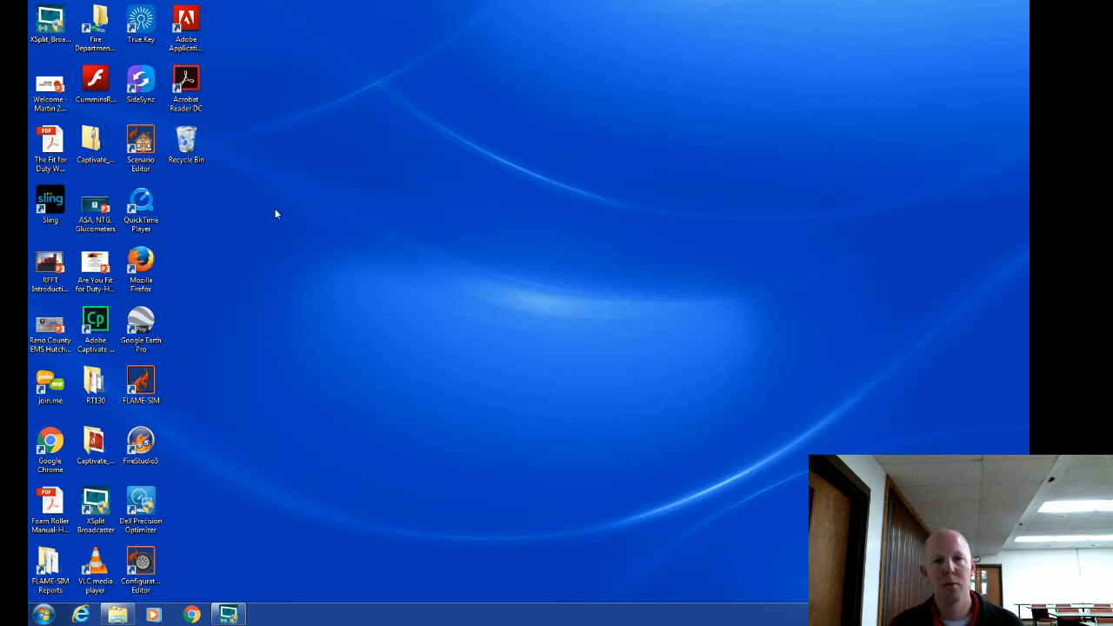
{"action": "mouse_move", "coordinate": [247, 261]}
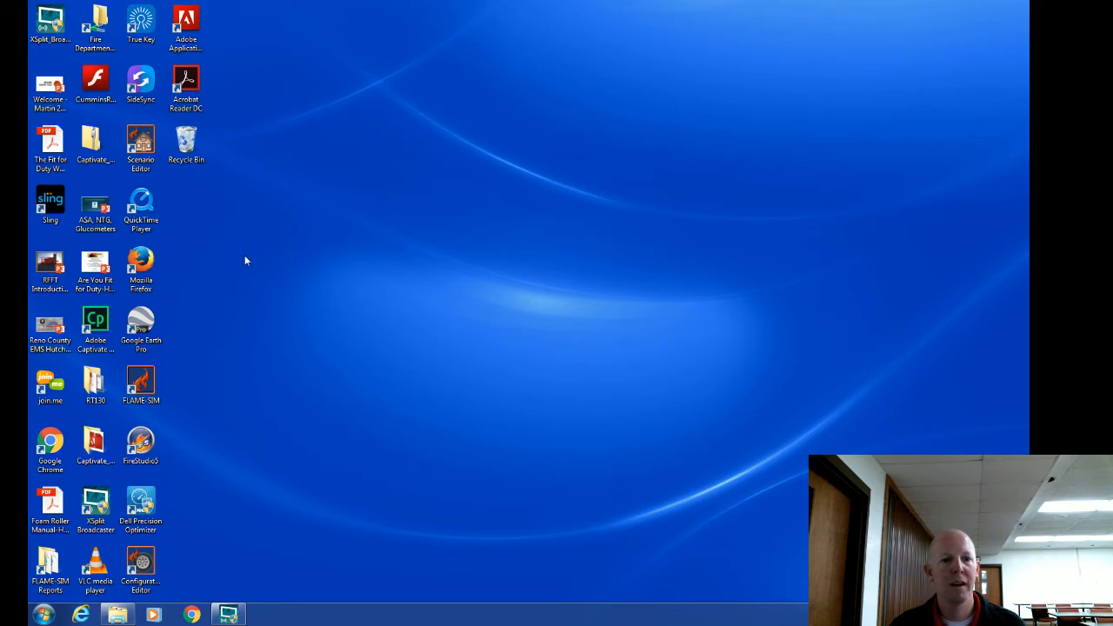
{"action": "mouse_move", "coordinate": [234, 276]}
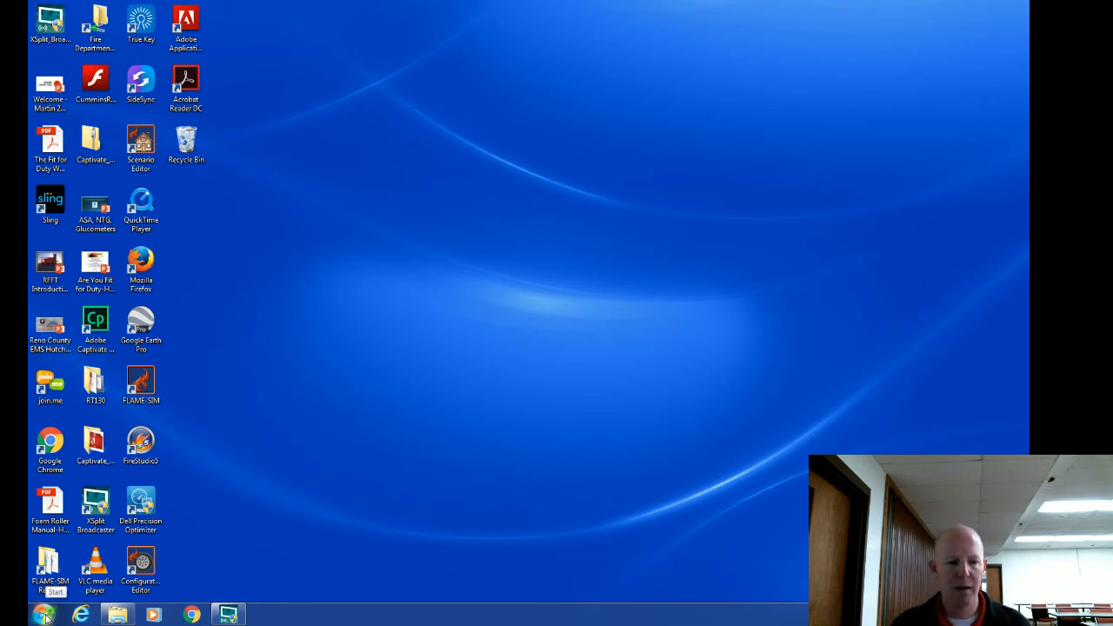
{"action": "left_click", "coordinate": [41, 614]}
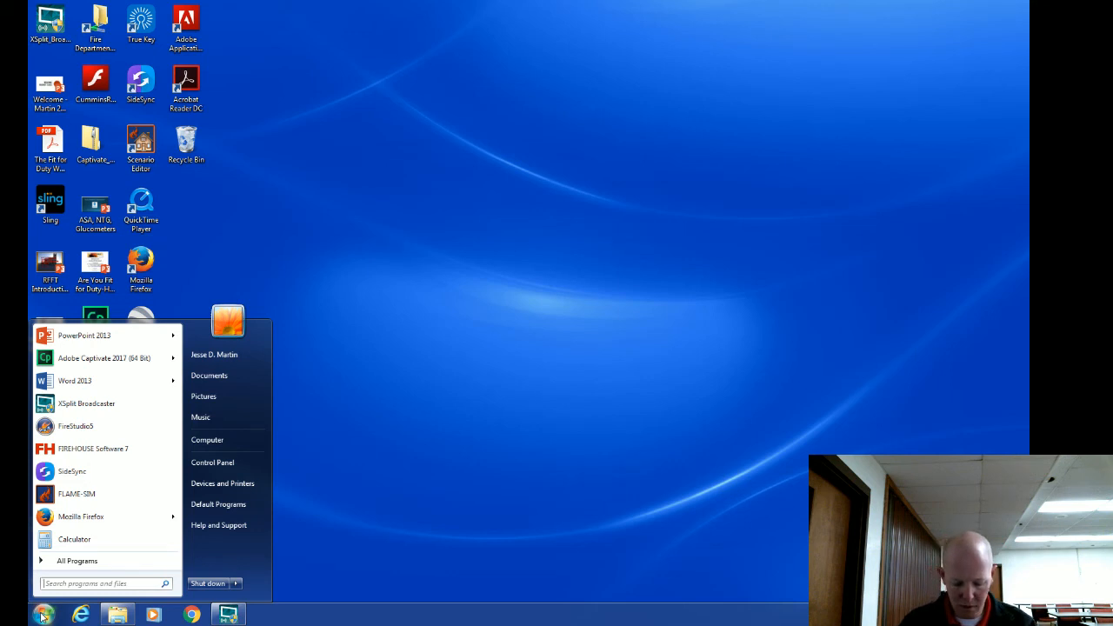
{"action": "type", "text": "outlook"}
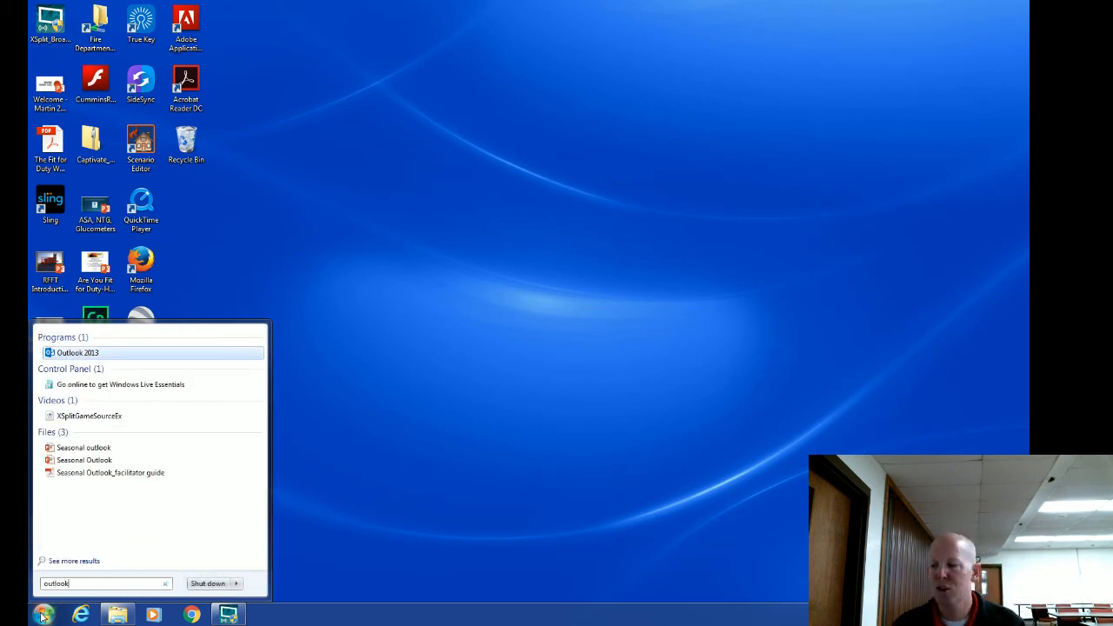
{"action": "mouse_move", "coordinate": [87, 351]}
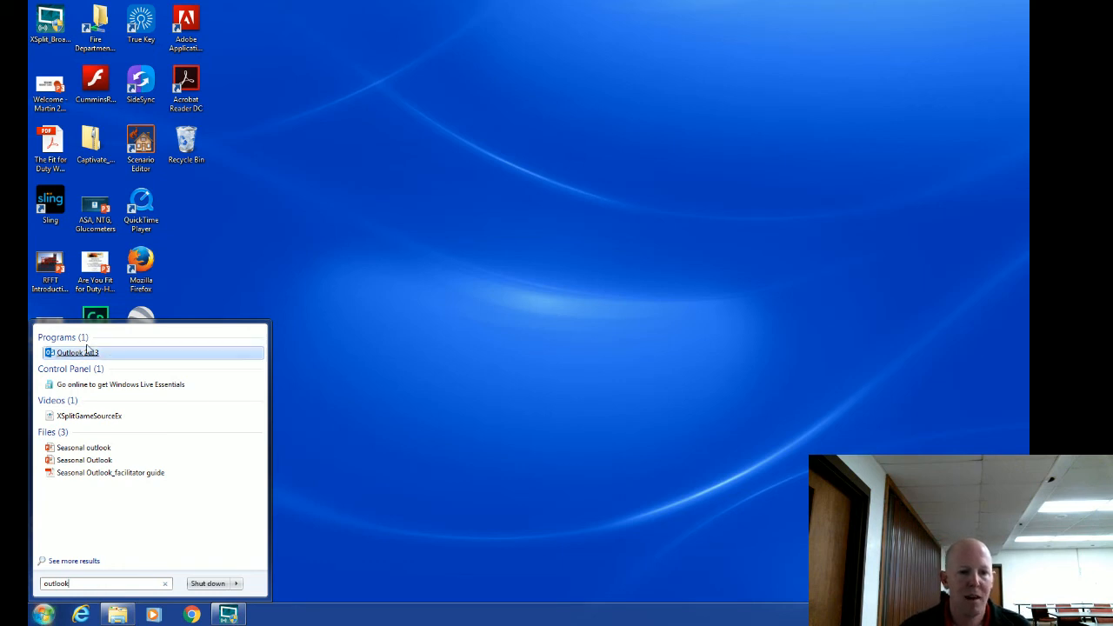
{"action": "mouse_move", "coordinate": [76, 352]}
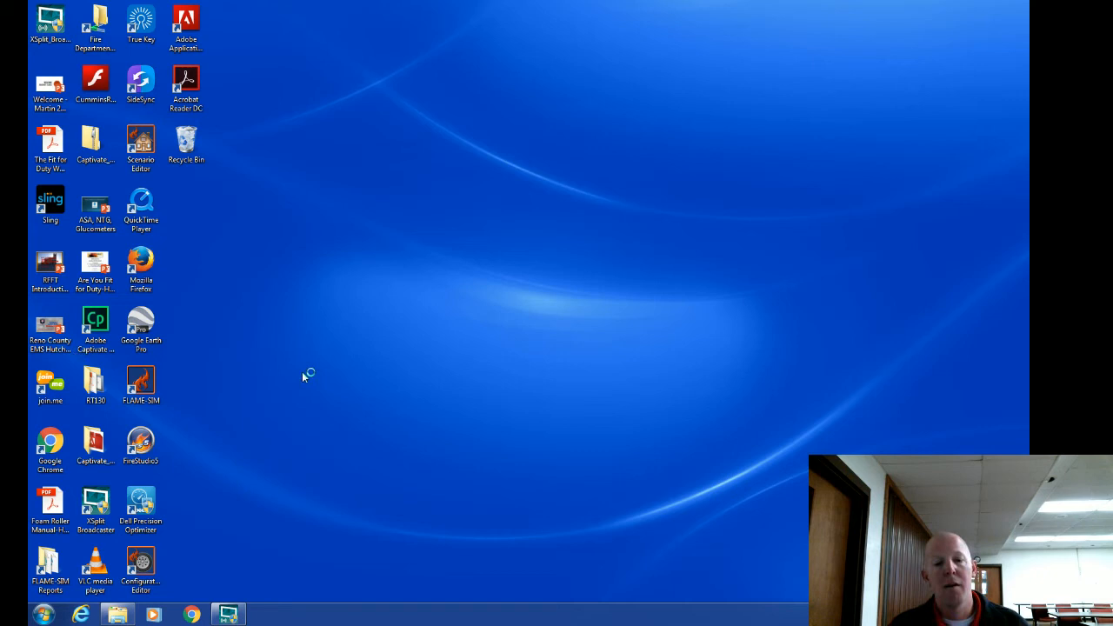
{"action": "left_click", "coordinate": [228, 614]}
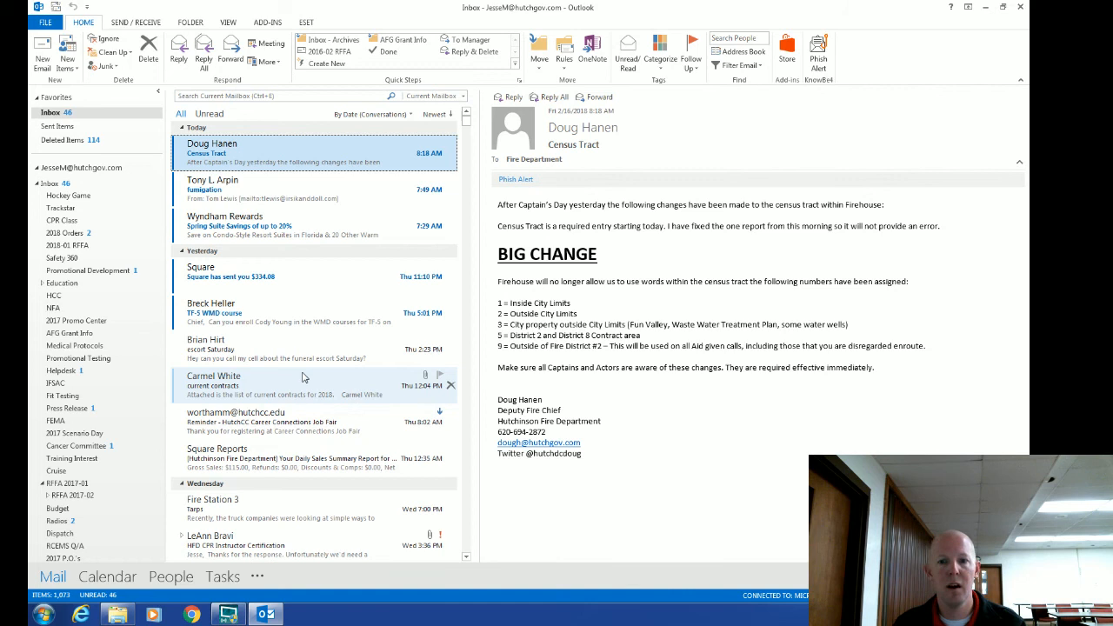
{"action": "mouse_move", "coordinate": [351, 302]}
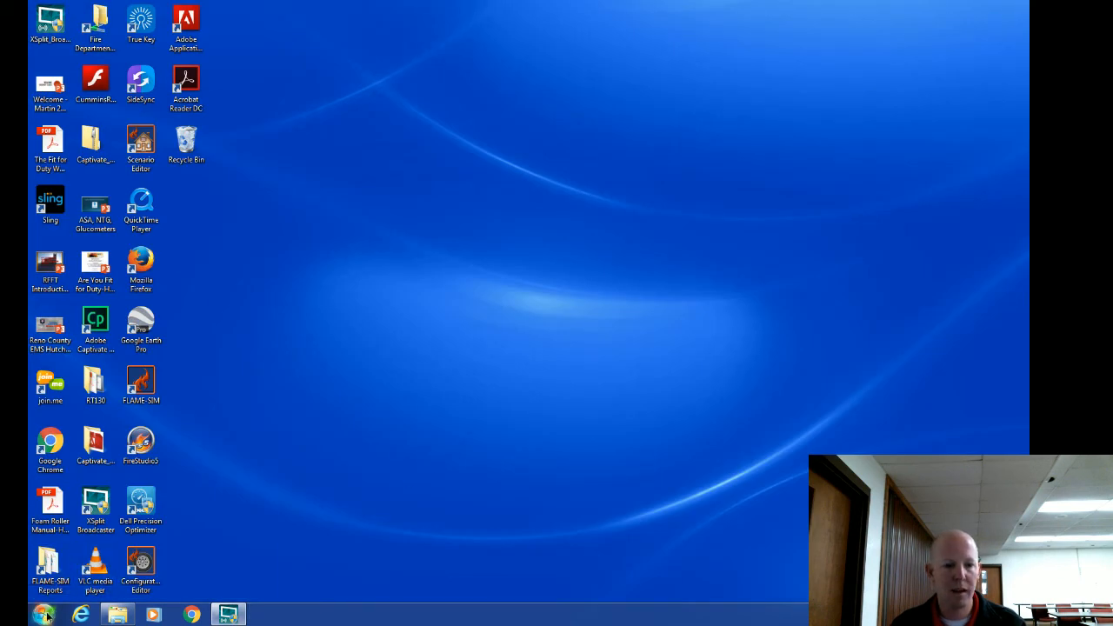
Search Start for Outlook and drag Outlook 2013 from the results to the top of the desktop
{"action": "left_click", "coordinate": [43, 616]}
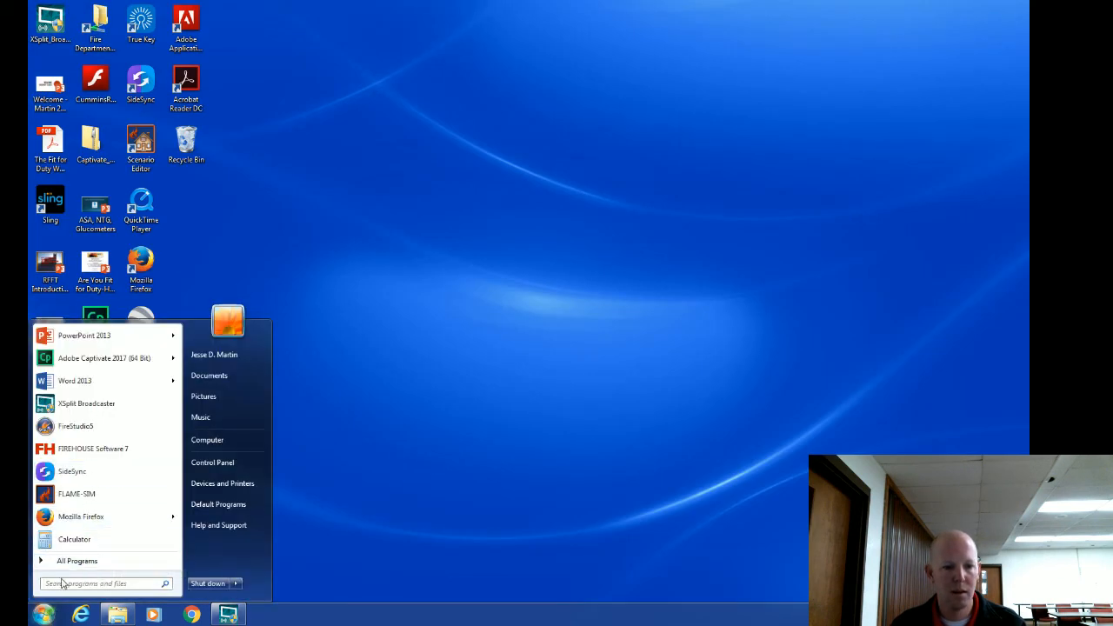
{"action": "type", "text": "outl"}
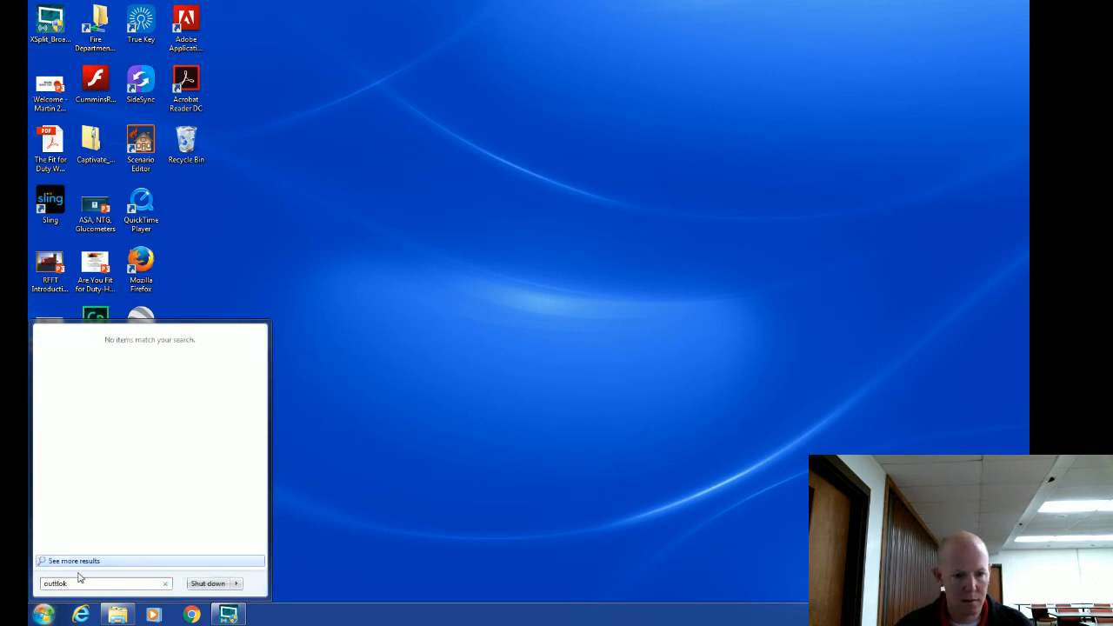
{"action": "key", "text": "backspace"}
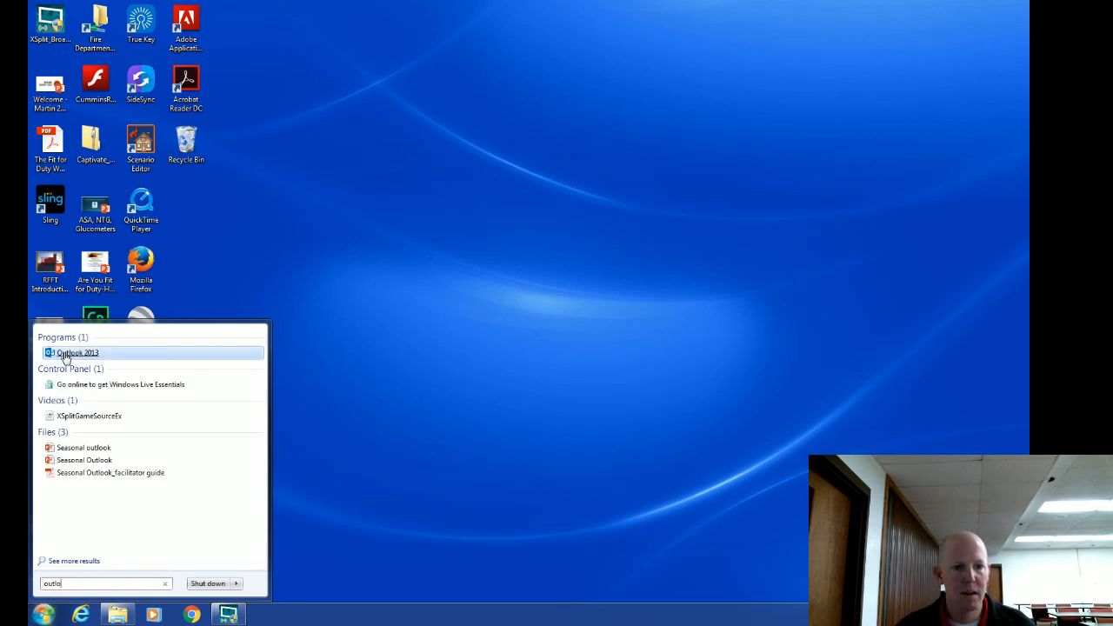
{"action": "left_click_drag", "start_coordinate": [66, 351], "coordinate": [247, 216]}
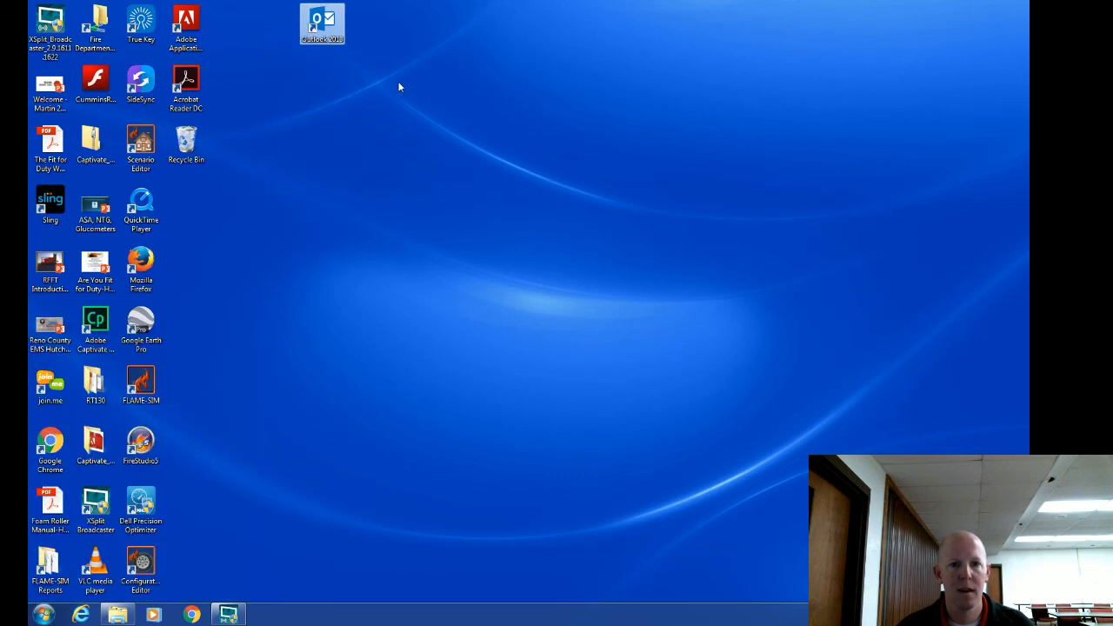
{"action": "left_click", "coordinate": [324, 24]}
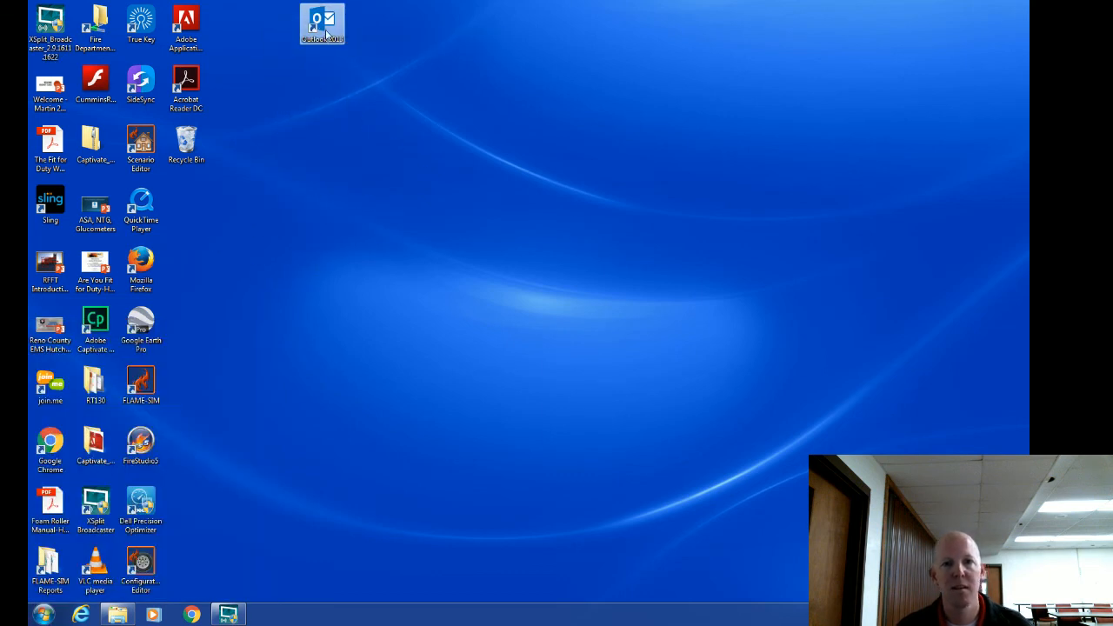
{"action": "mouse_move", "coordinate": [322, 25]}
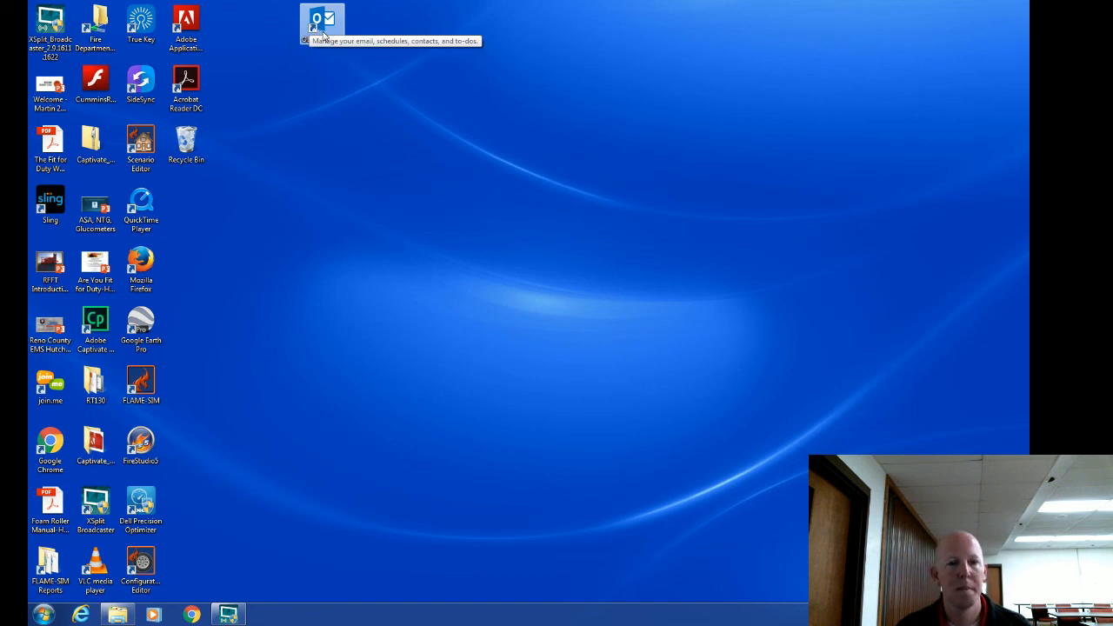
{"action": "mouse_move", "coordinate": [389, 70]}
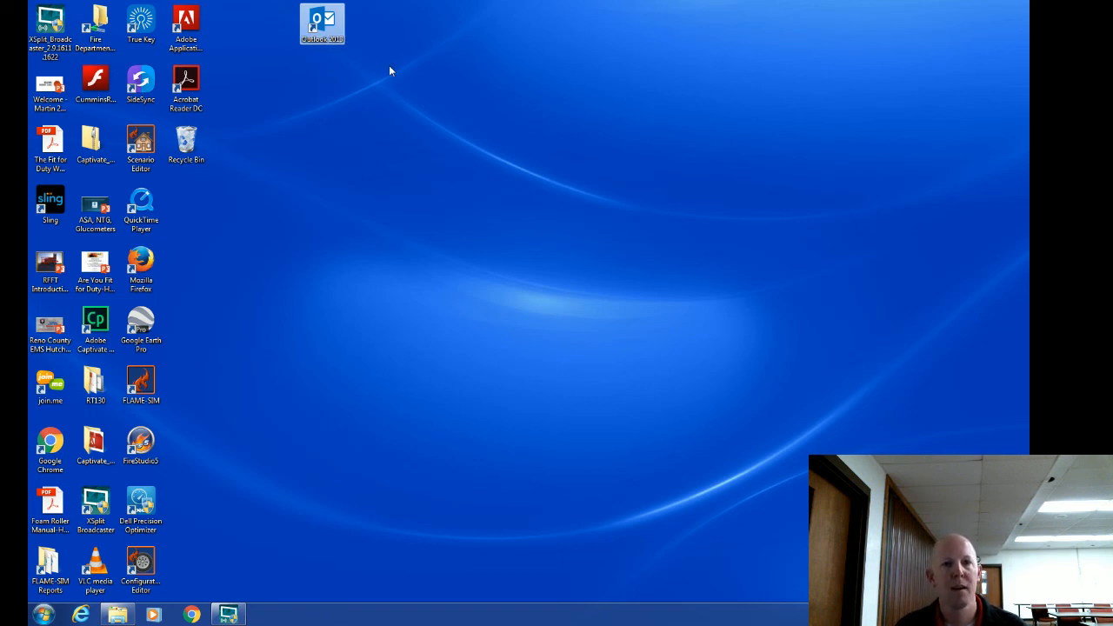
{"action": "mouse_move", "coordinate": [386, 62]}
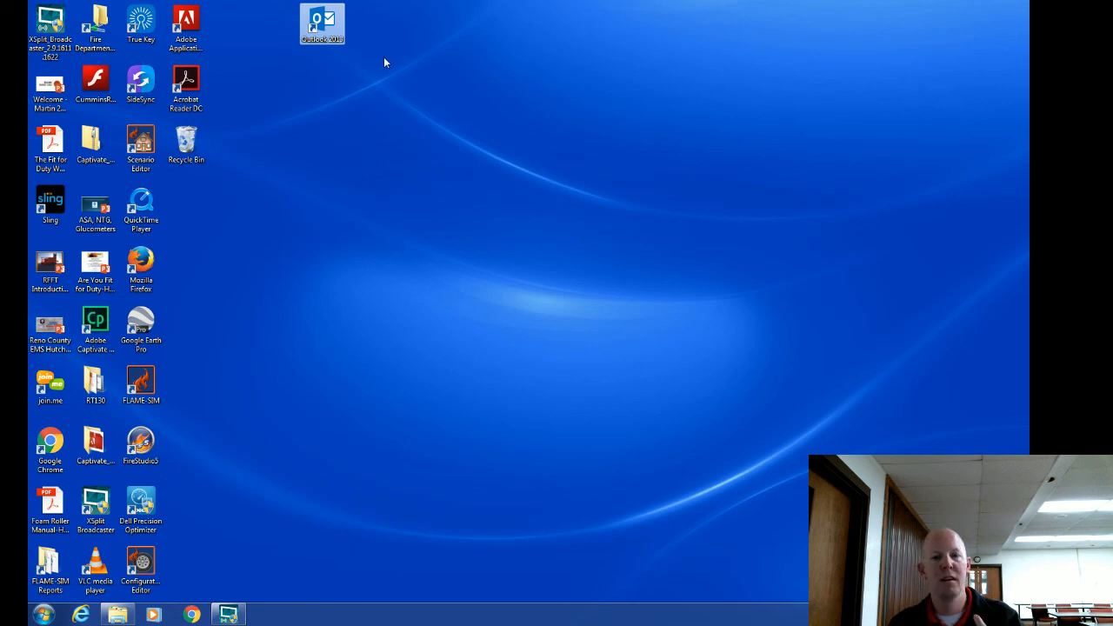